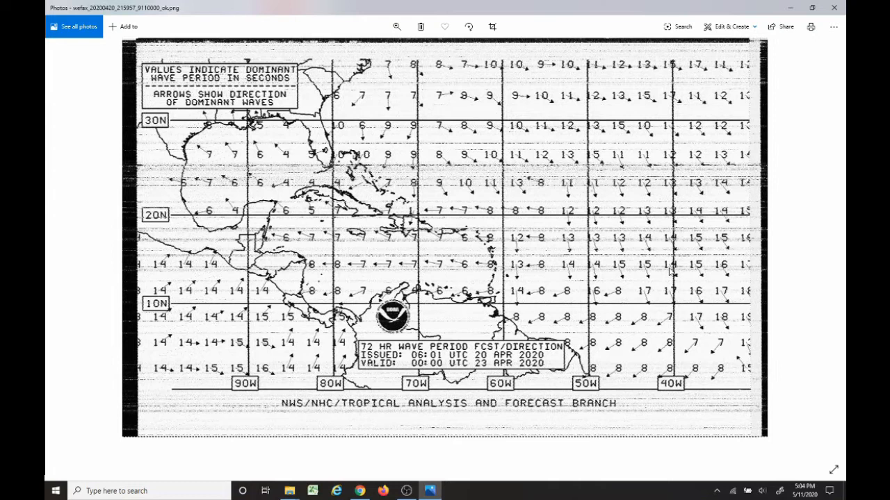
mouse_move(825, 251)
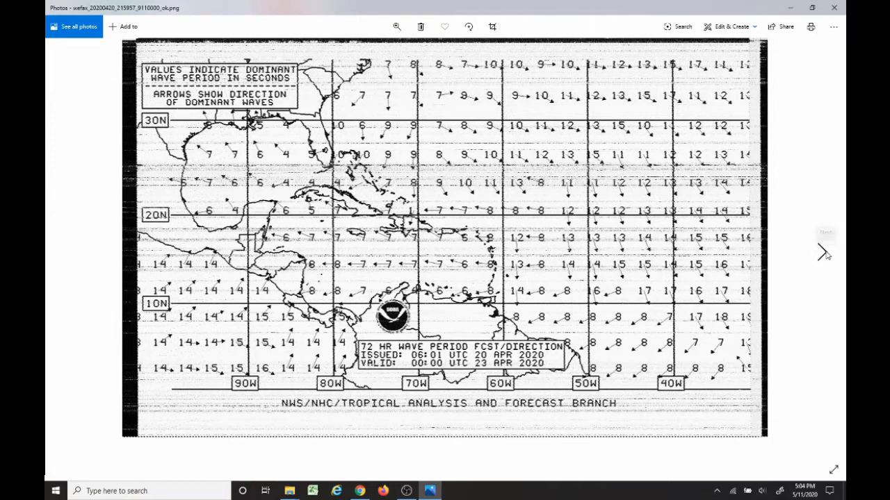
Advance from the 72-hour wave period chart to the saved satellite radiofax picture
left_click(823, 253)
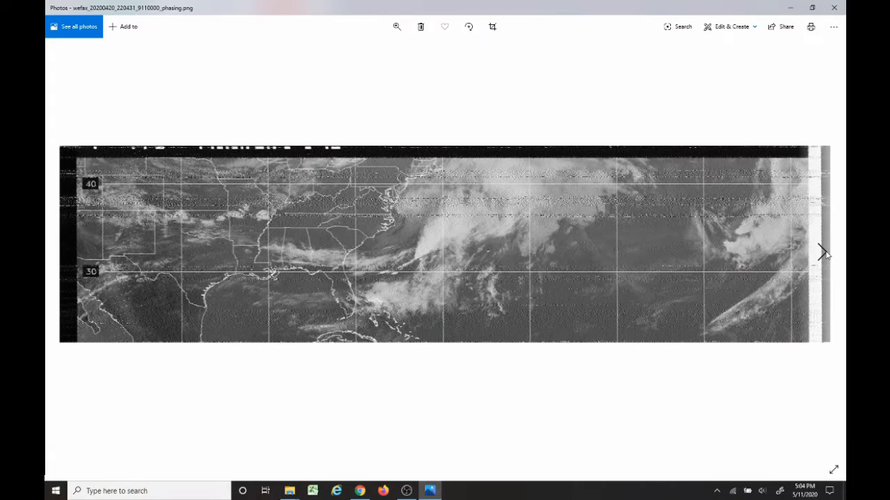
left_click(823, 251)
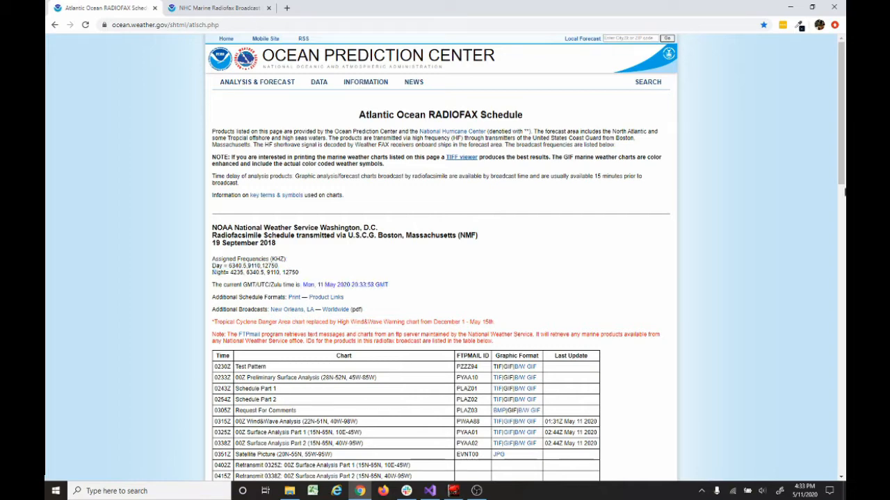
Scroll the Atlantic RADIOFAX schedule page down to its broadcast times table
scroll("down", 3)
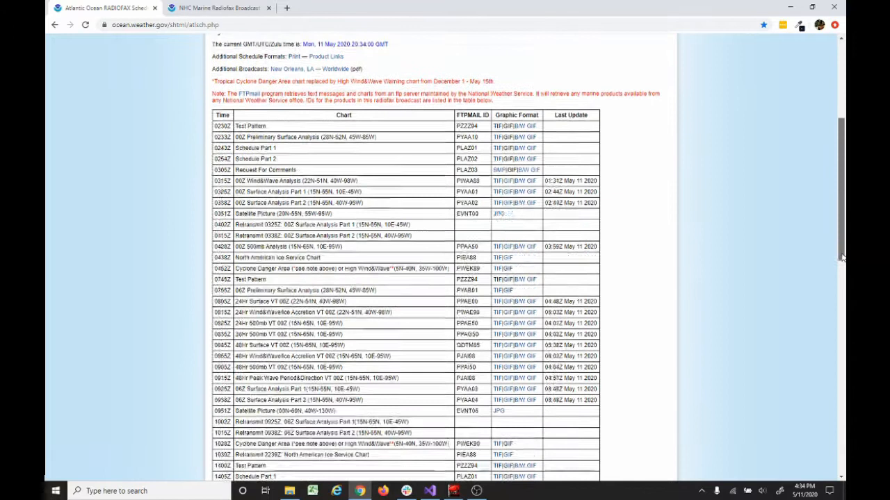
scroll("down", 3)
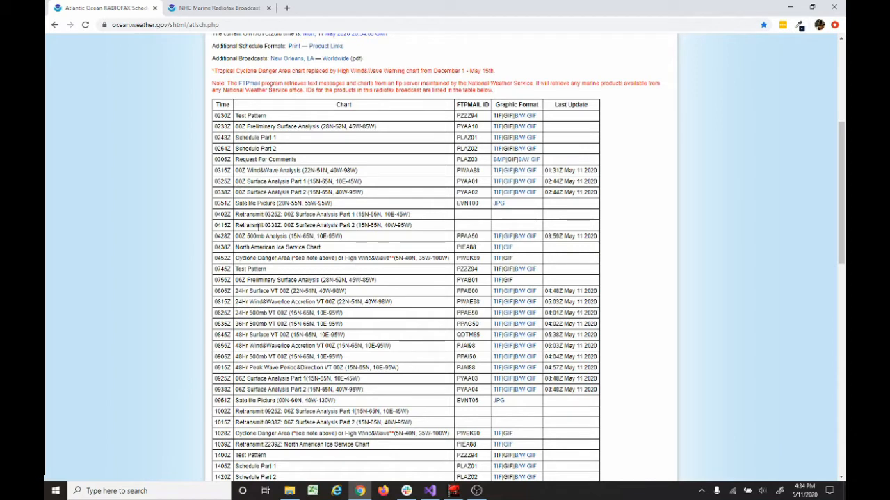
Show the NHC Marine Radiofax schedule at the New Orleans (NMG) box, then return to Google
left_click(219, 9)
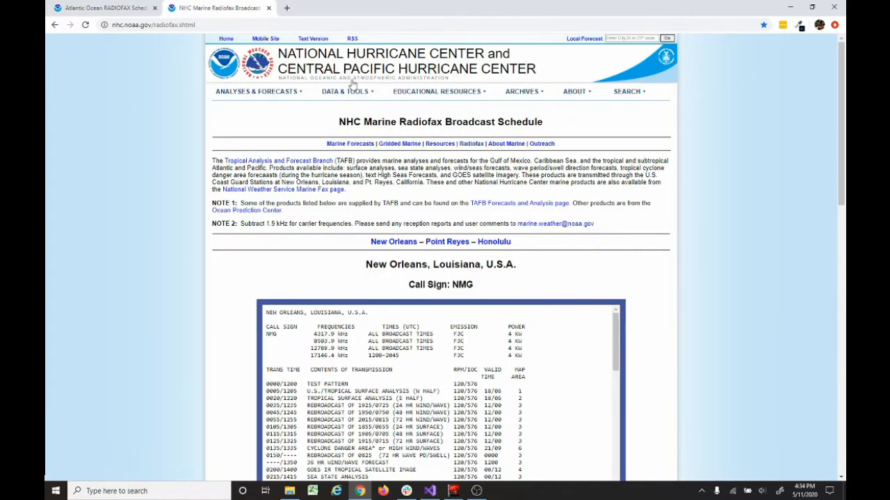
mouse_move(401, 137)
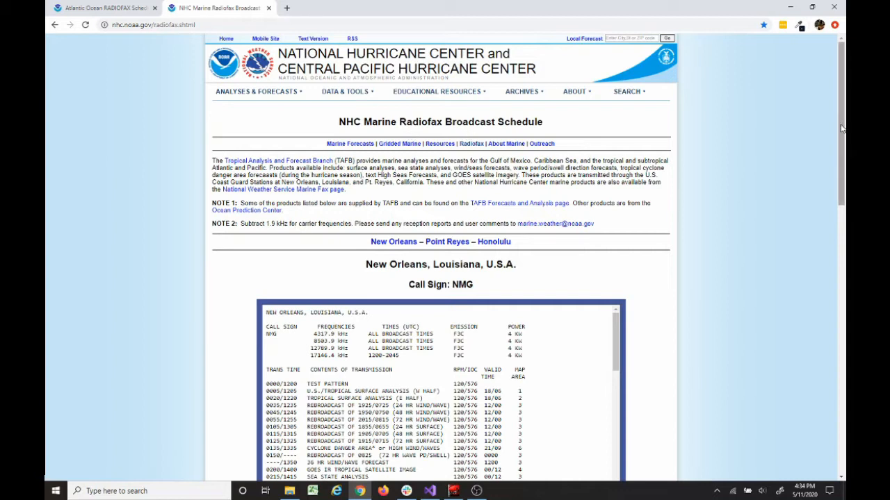
scroll("down", 3)
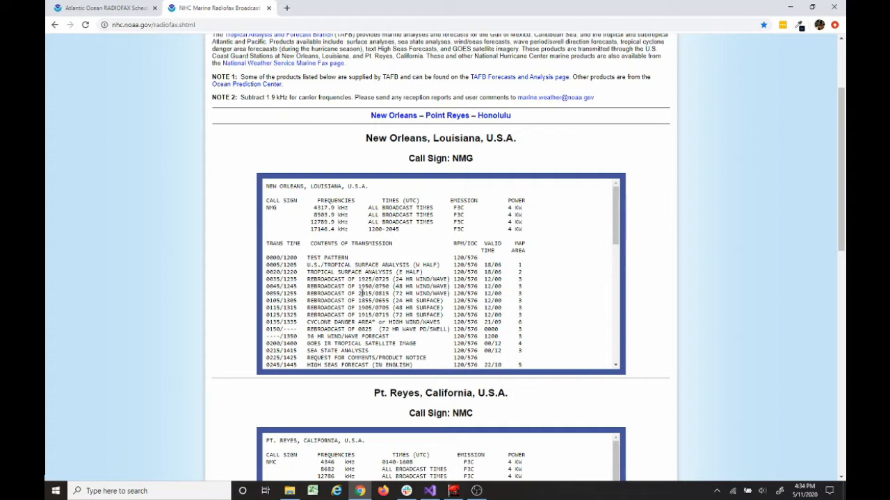
mouse_move(445, 353)
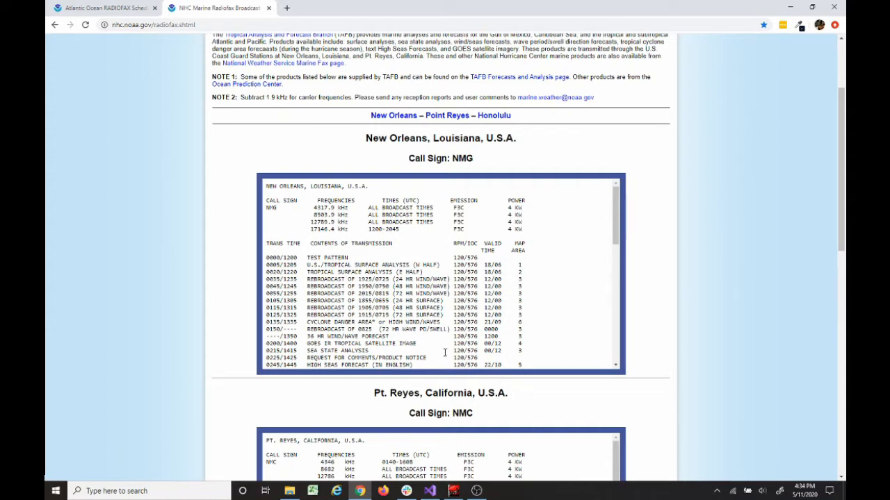
left_click(97, 8)
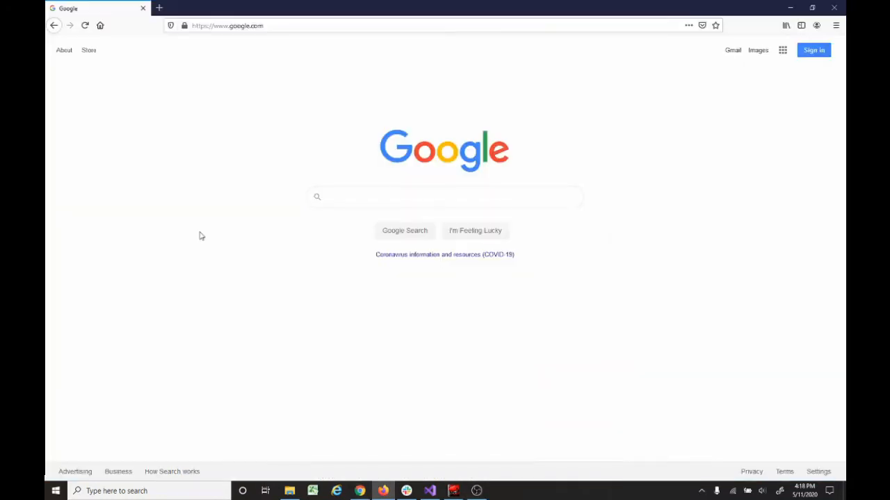
Search Google for fldigi and open the w1hkj.com Fldigi site
left_click(445, 197)
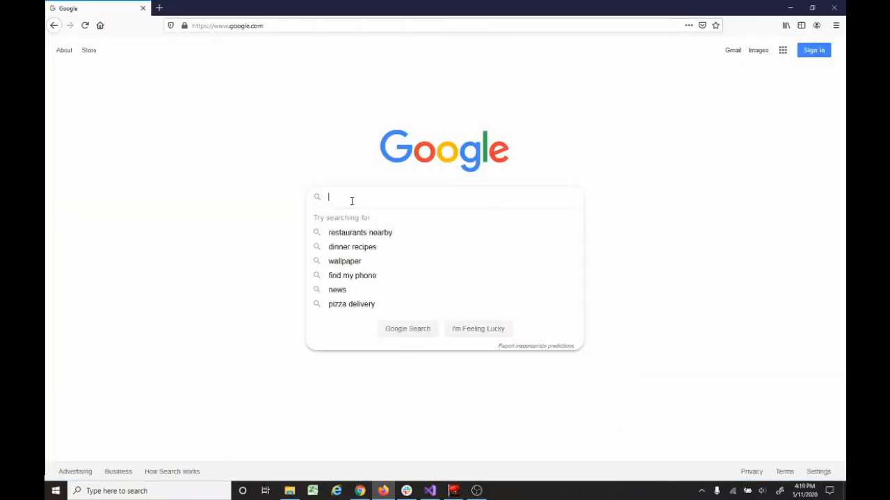
type("fldigi")
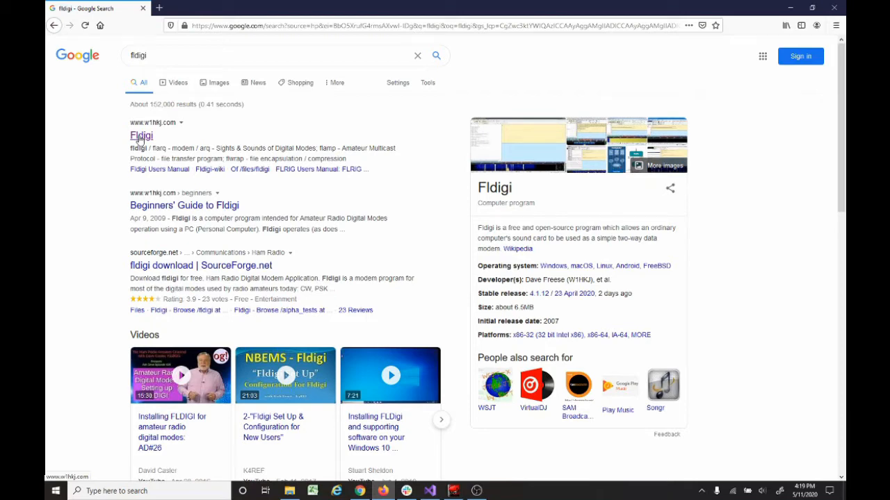
left_click(142, 136)
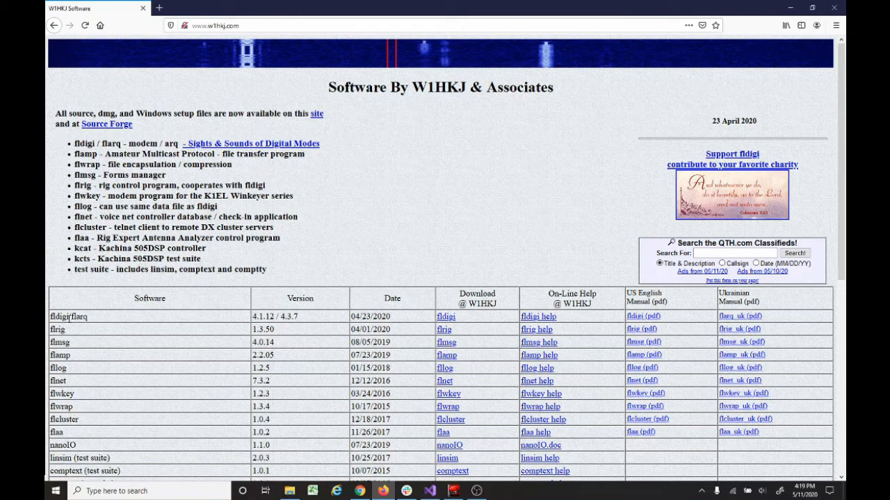
mouse_move(208, 318)
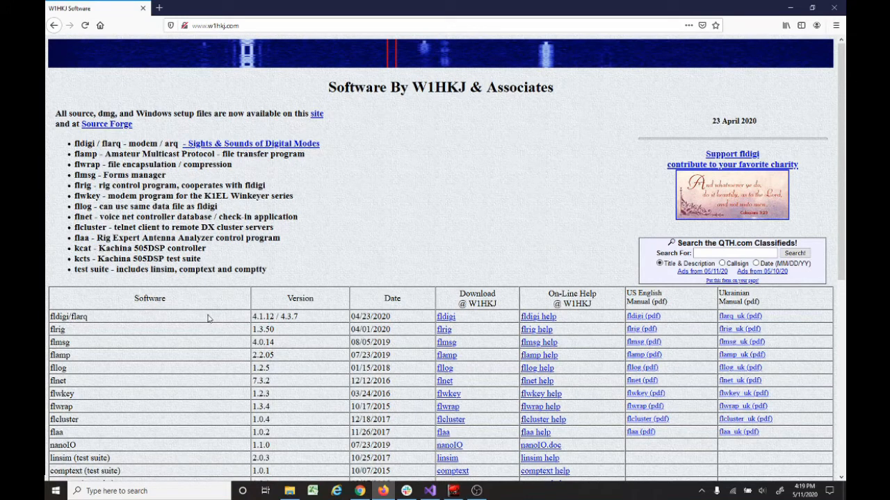
mouse_move(445, 317)
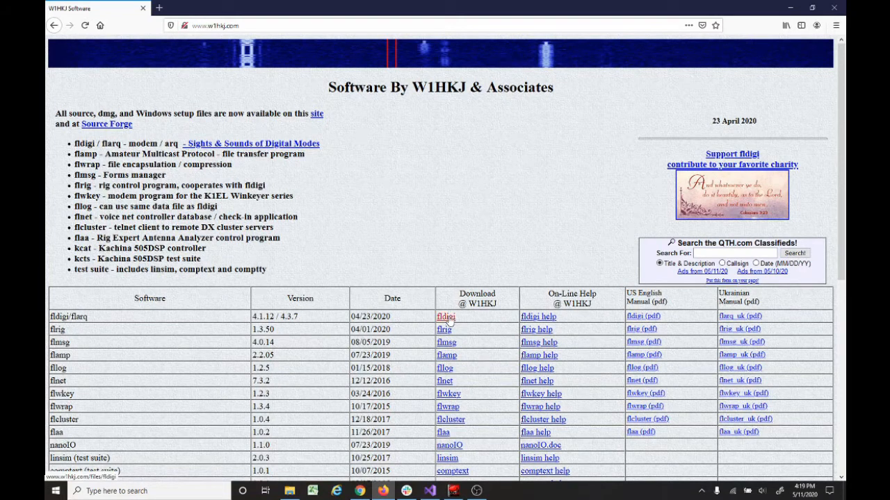
Download fldigi-4.1.12_setup.exe, save it and launch it from Downloads
left_click(444, 317)
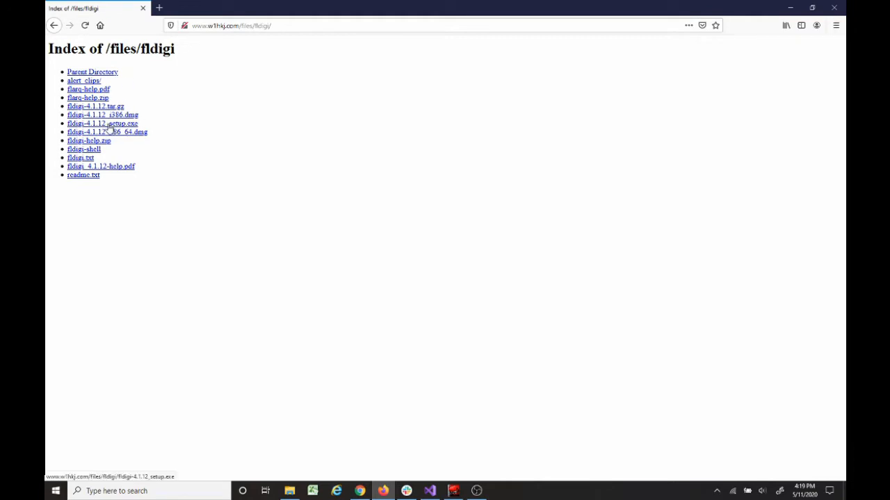
left_click(103, 122)
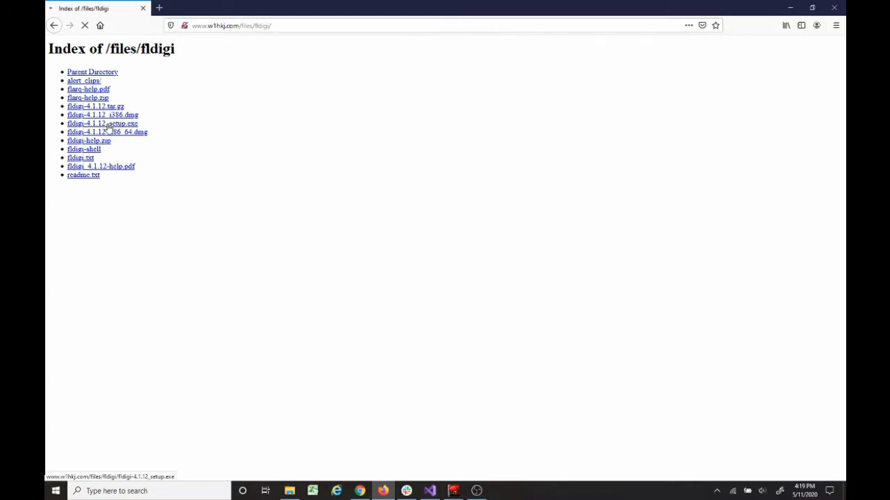
left_click(103, 122)
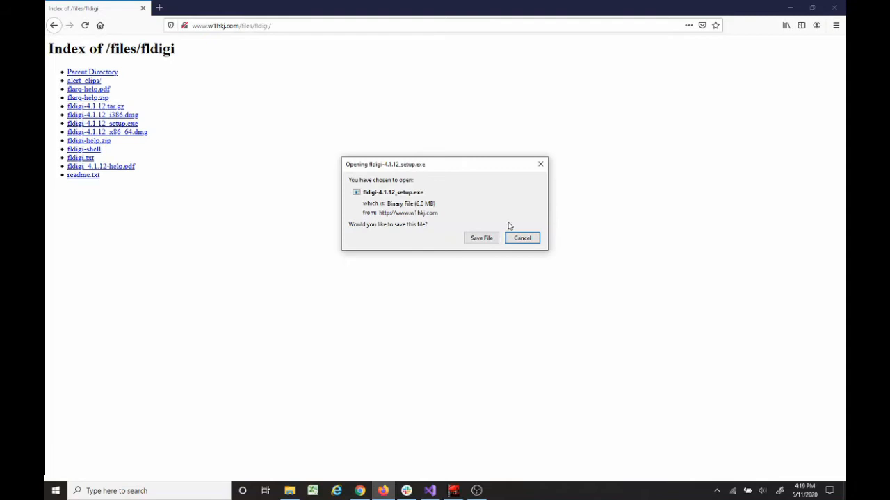
left_click(481, 238)
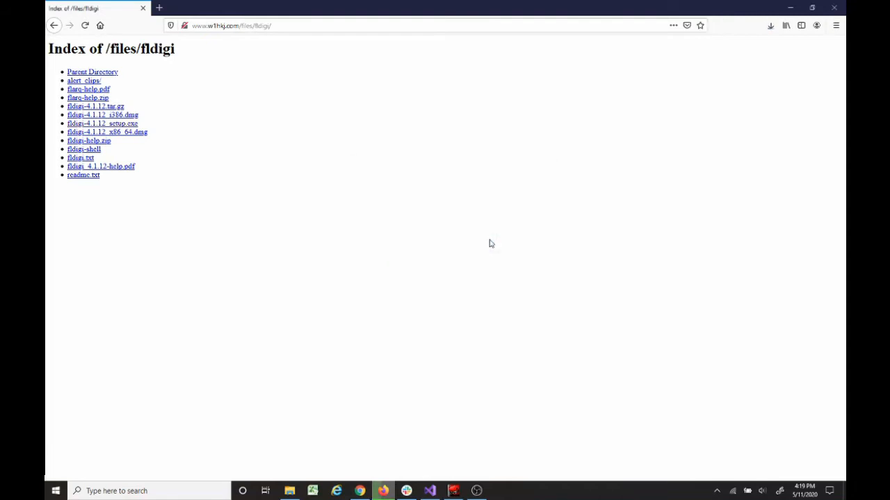
mouse_move(741, 31)
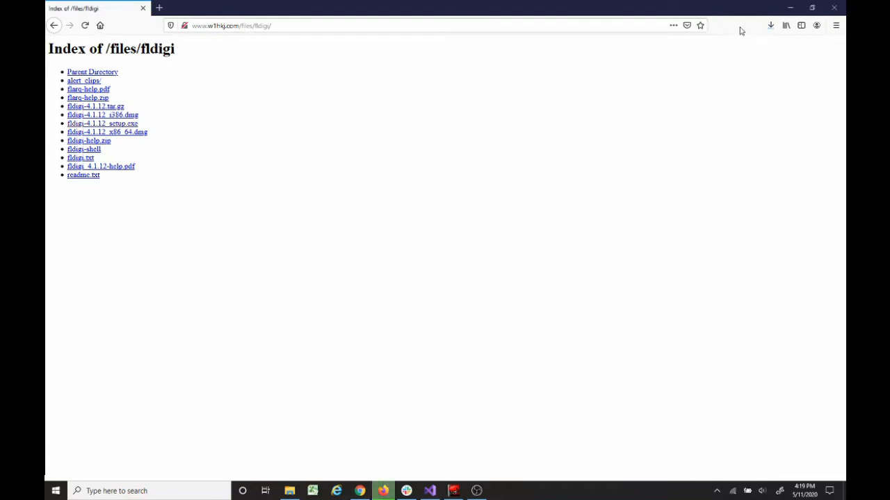
left_click(770, 25)
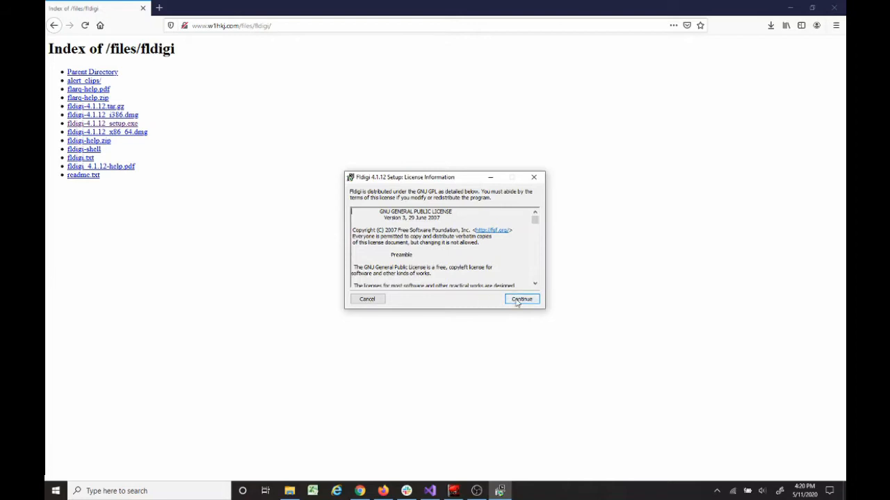
Accept the license, keep default components and folder, install fldigi 4.1.12 and close
left_click(521, 299)
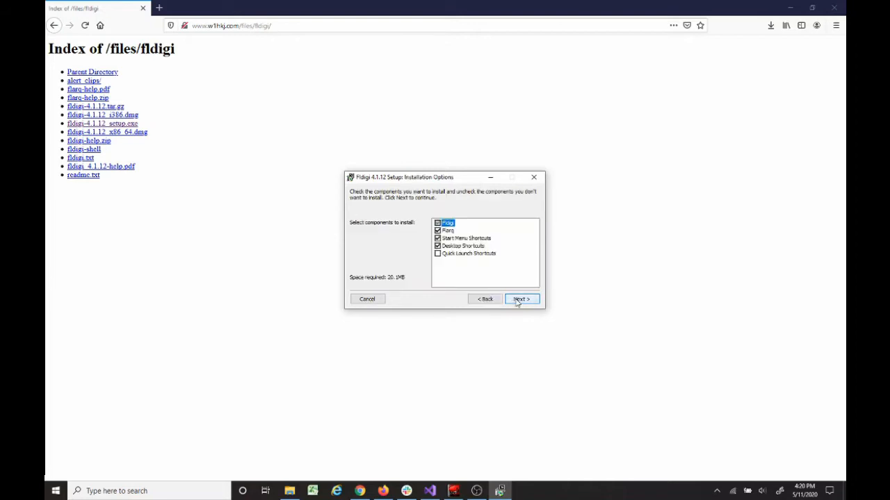
mouse_move(504, 278)
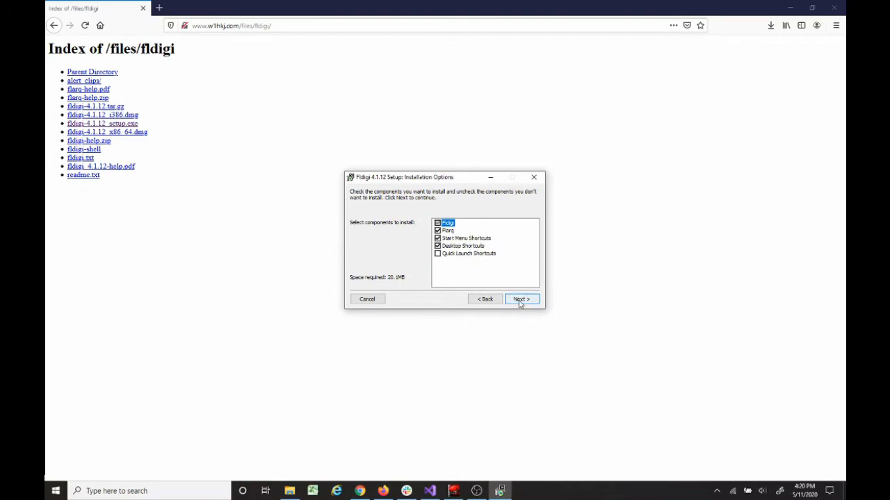
left_click(520, 299)
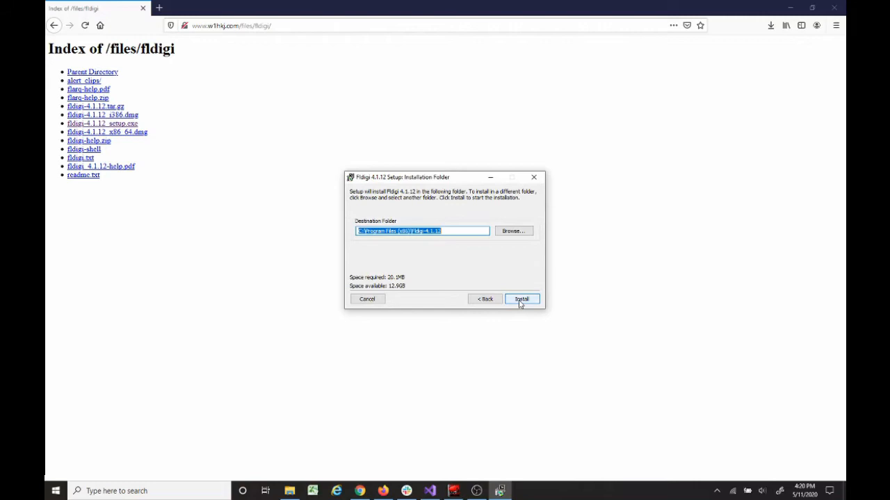
mouse_move(391, 244)
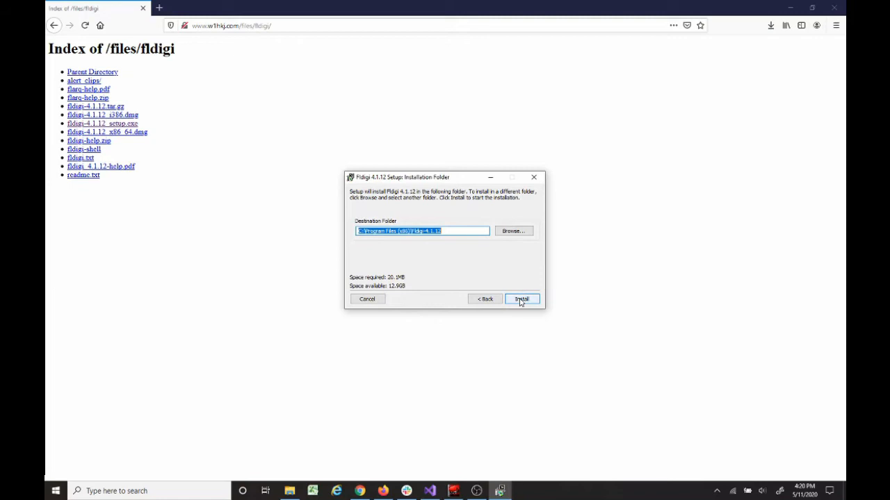
left_click(521, 299)
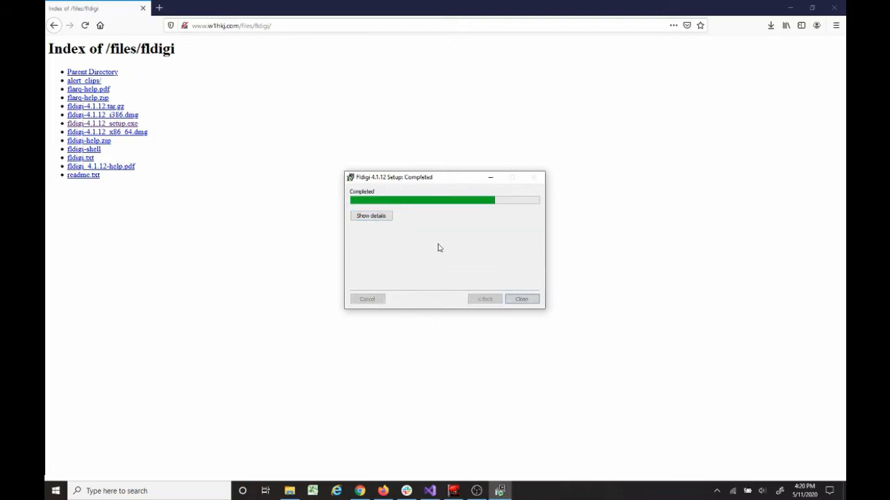
left_click(521, 298)
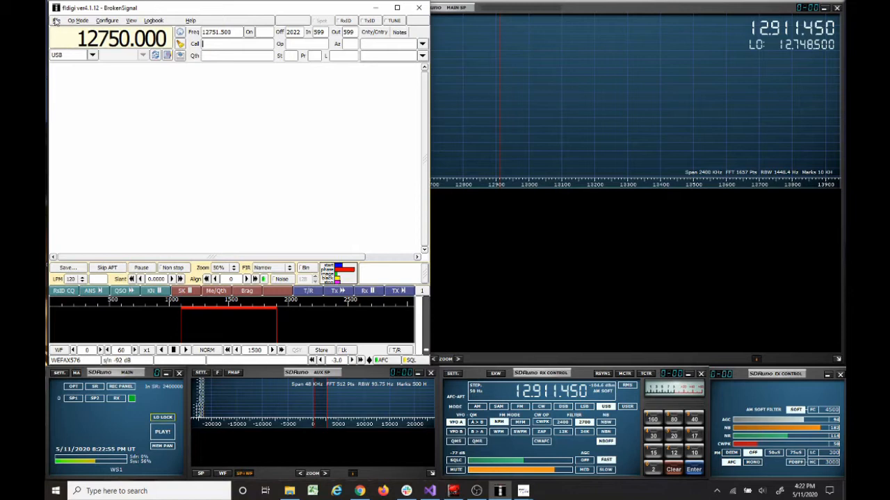
Choose WEFAX-IOC576 from the Op Mode menu's WEFAX options
left_click(78, 20)
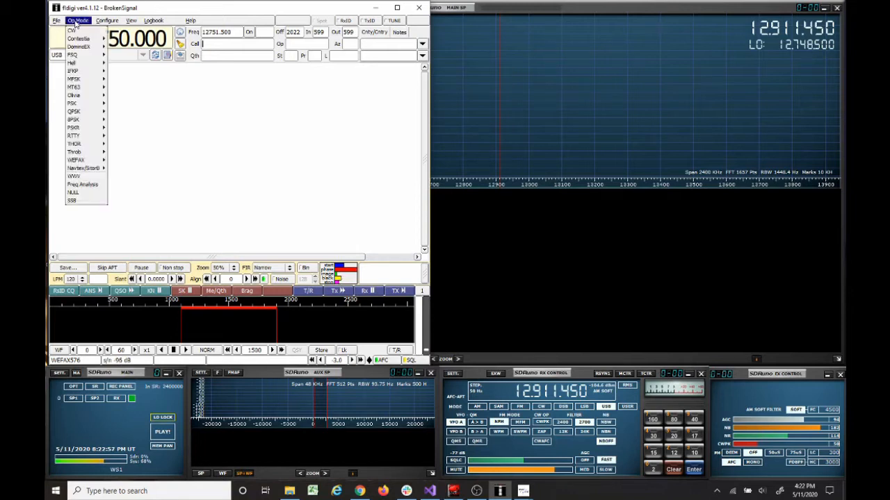
mouse_move(76, 159)
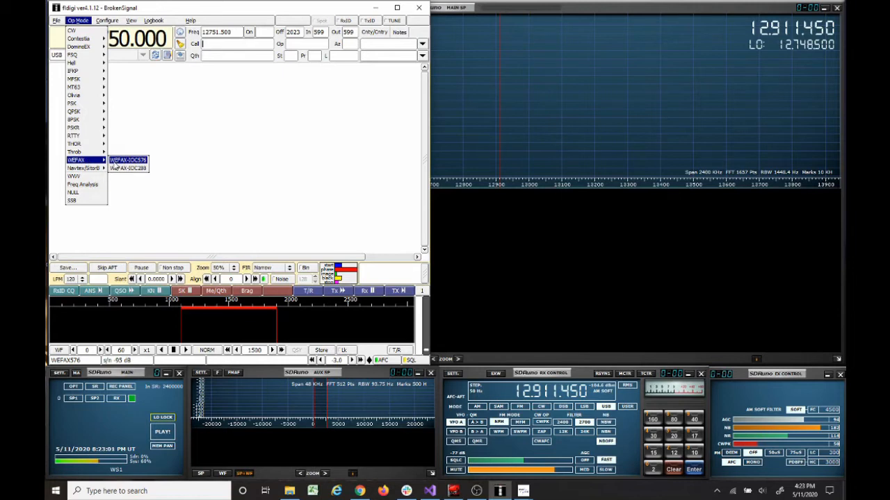
left_click(128, 160)
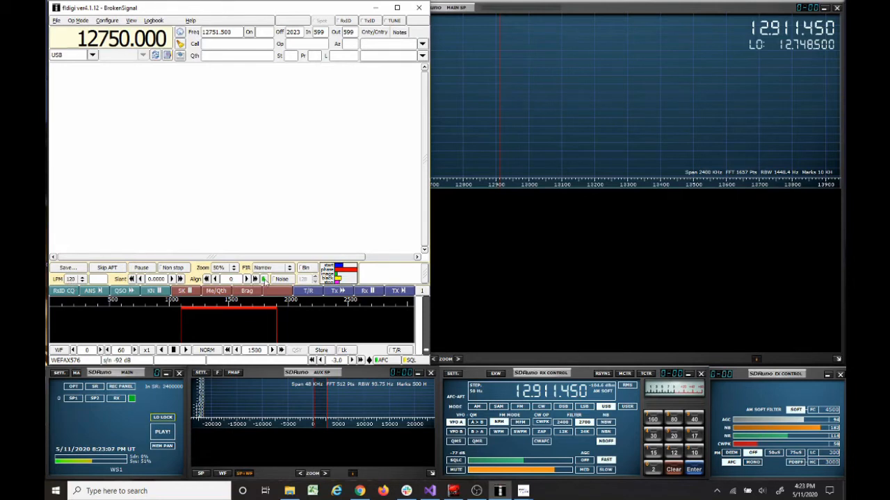
mouse_move(264, 283)
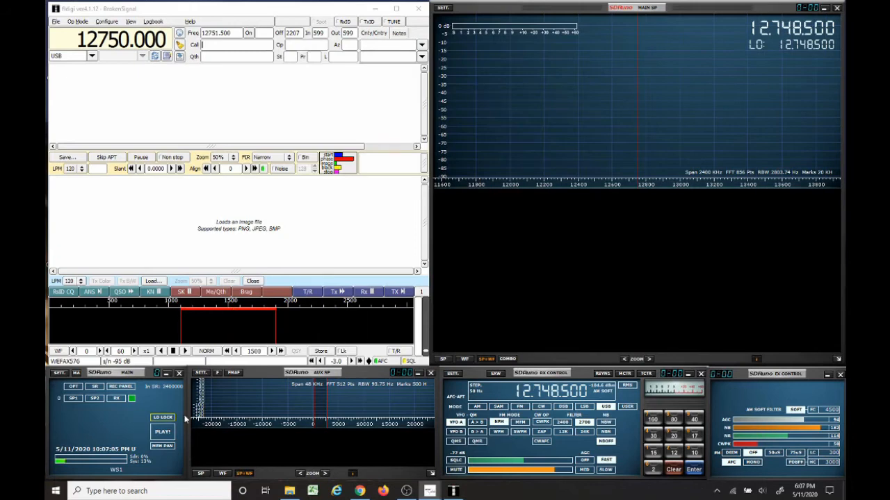
Start SDRuno receiving live signals at 12,748.5 kHz
left_click(161, 431)
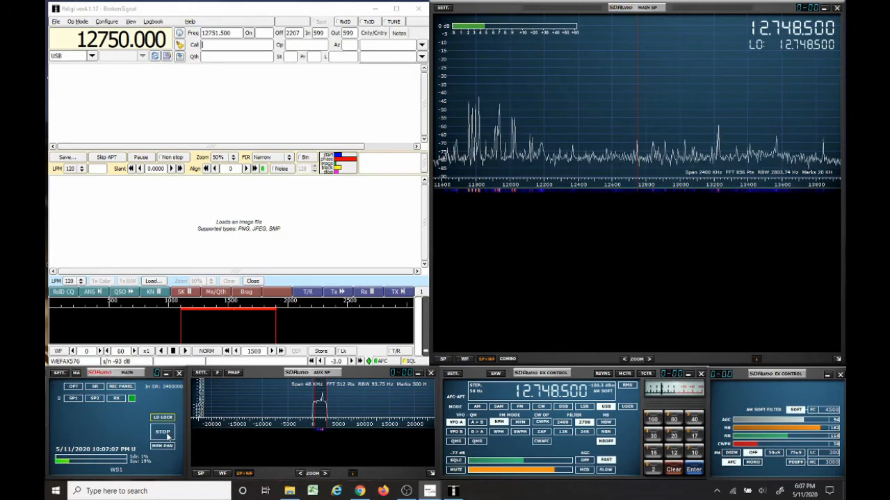
left_click(162, 431)
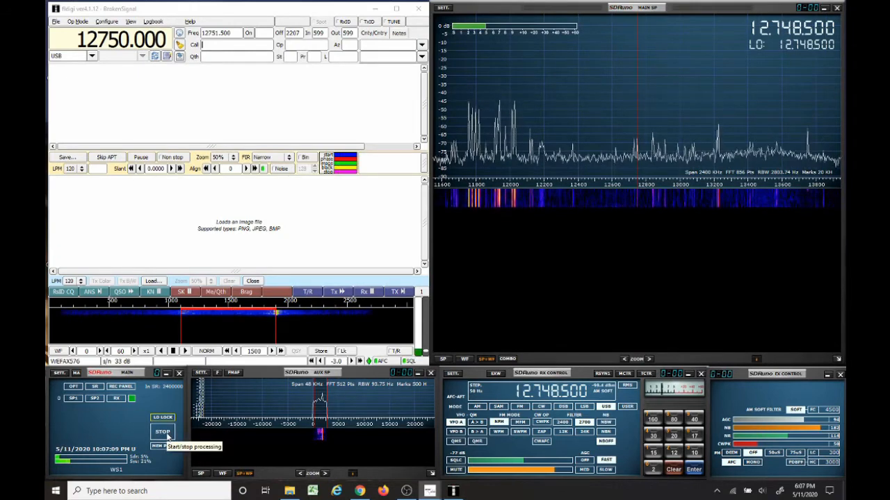